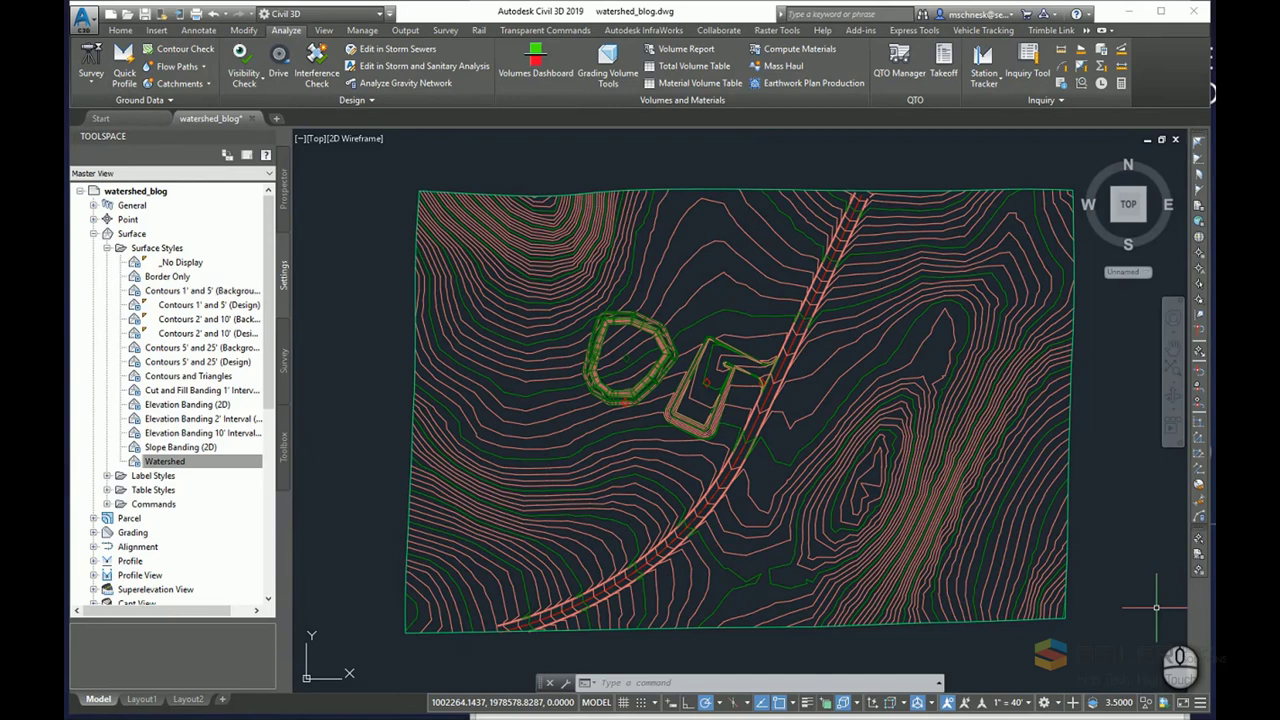
mouse_move(628, 455)
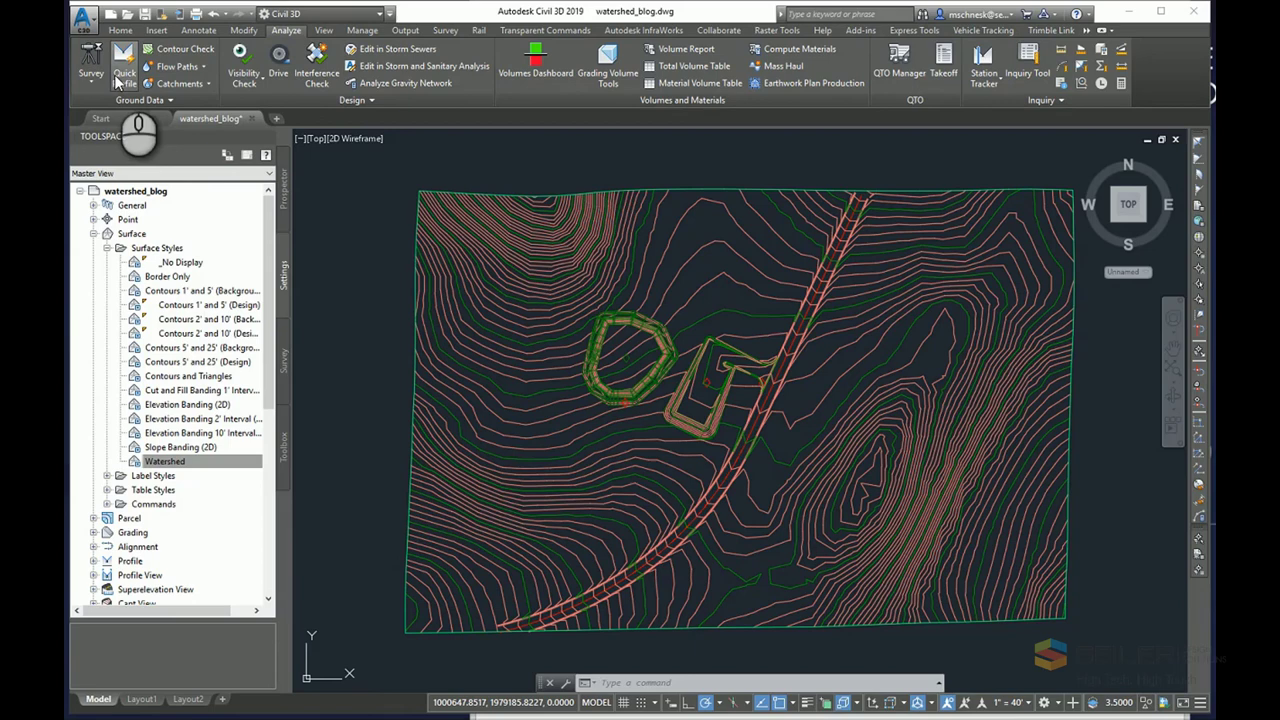
Launch Water Drop and trace flow paths downhill from several picked surface points.
left_click(176, 66)
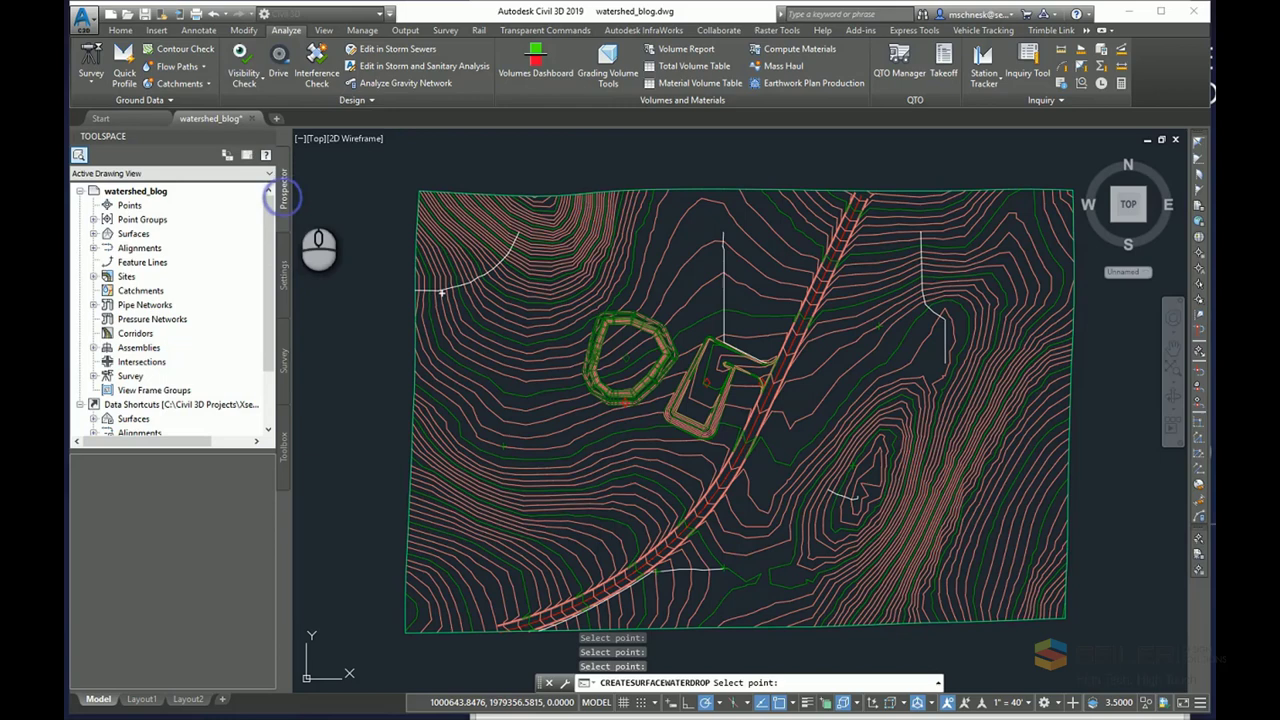
Show the Toolspace Settings tree and end the water drop command.
left_click(93, 233)
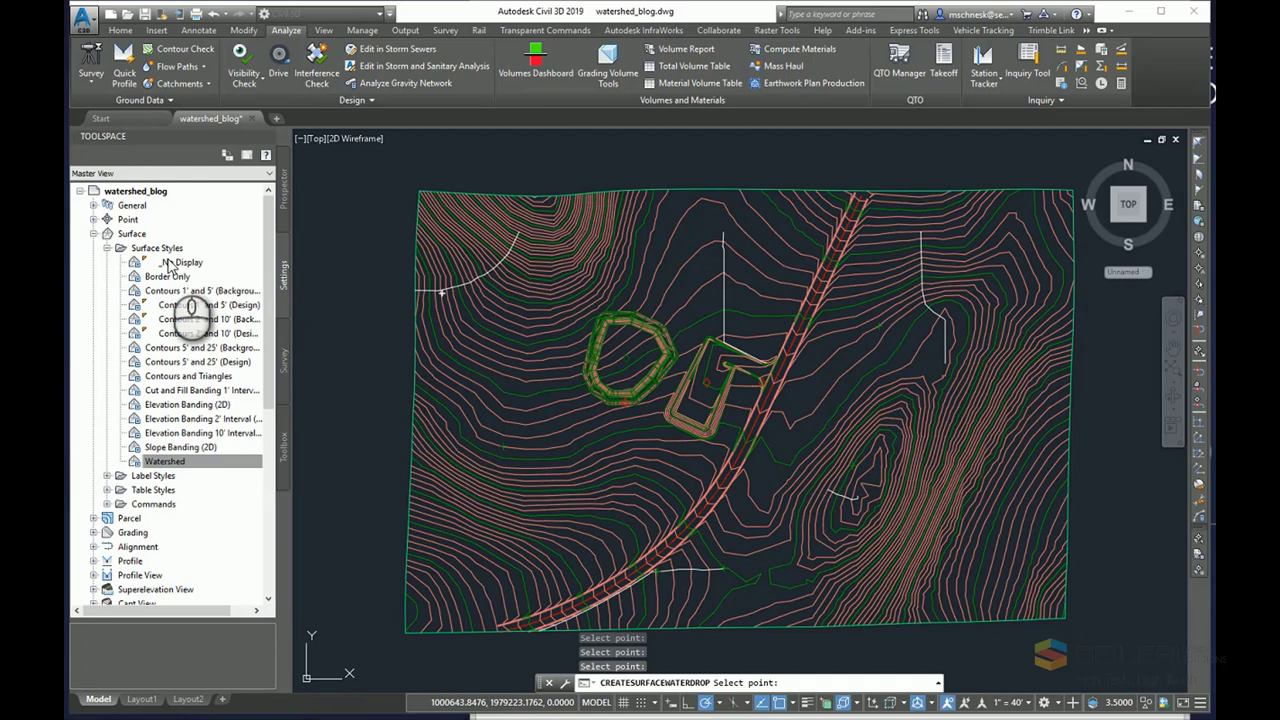
right_click(164, 461)
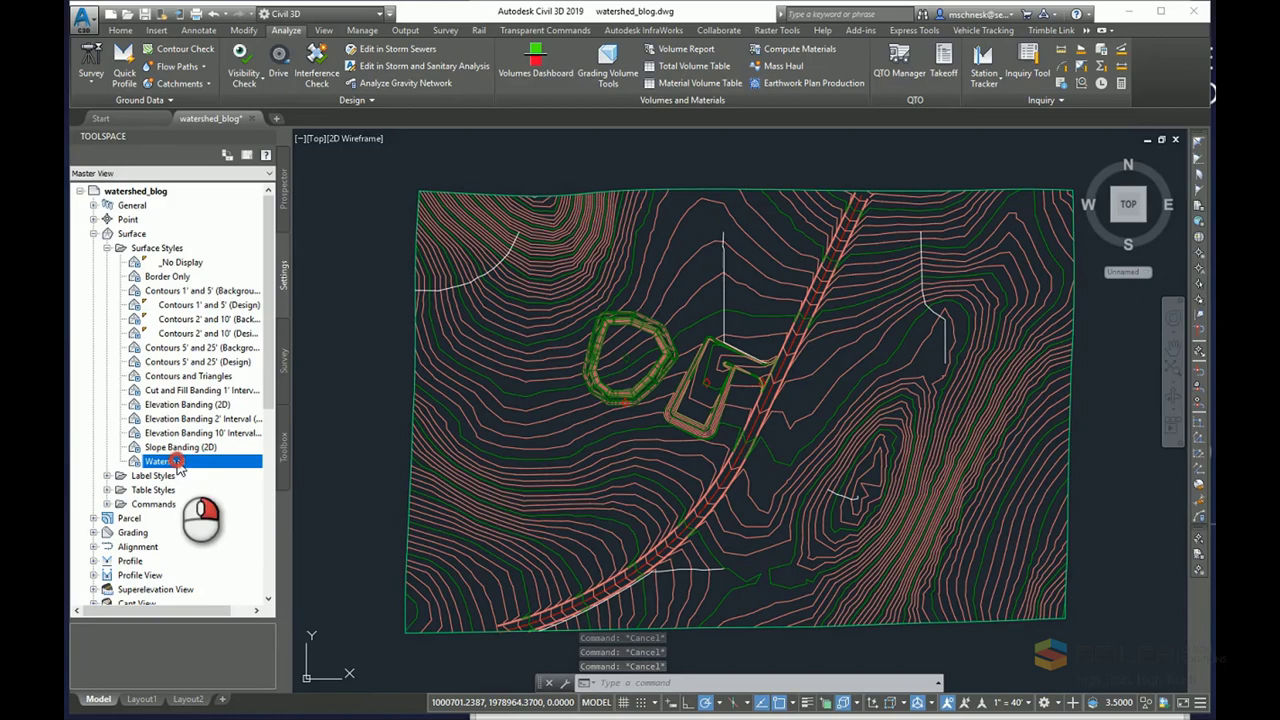
Inspect the Watershed surface style's watershed display settings, then close it.
double_click(162, 461)
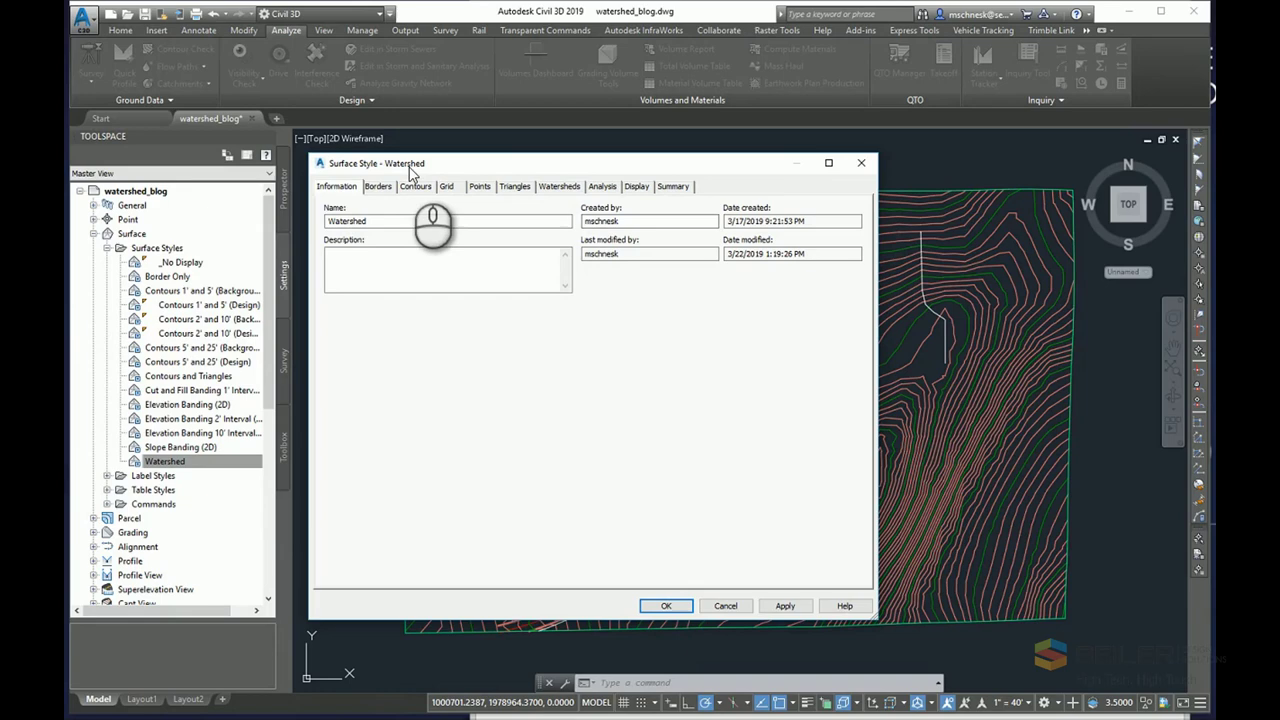
left_click(559, 186)
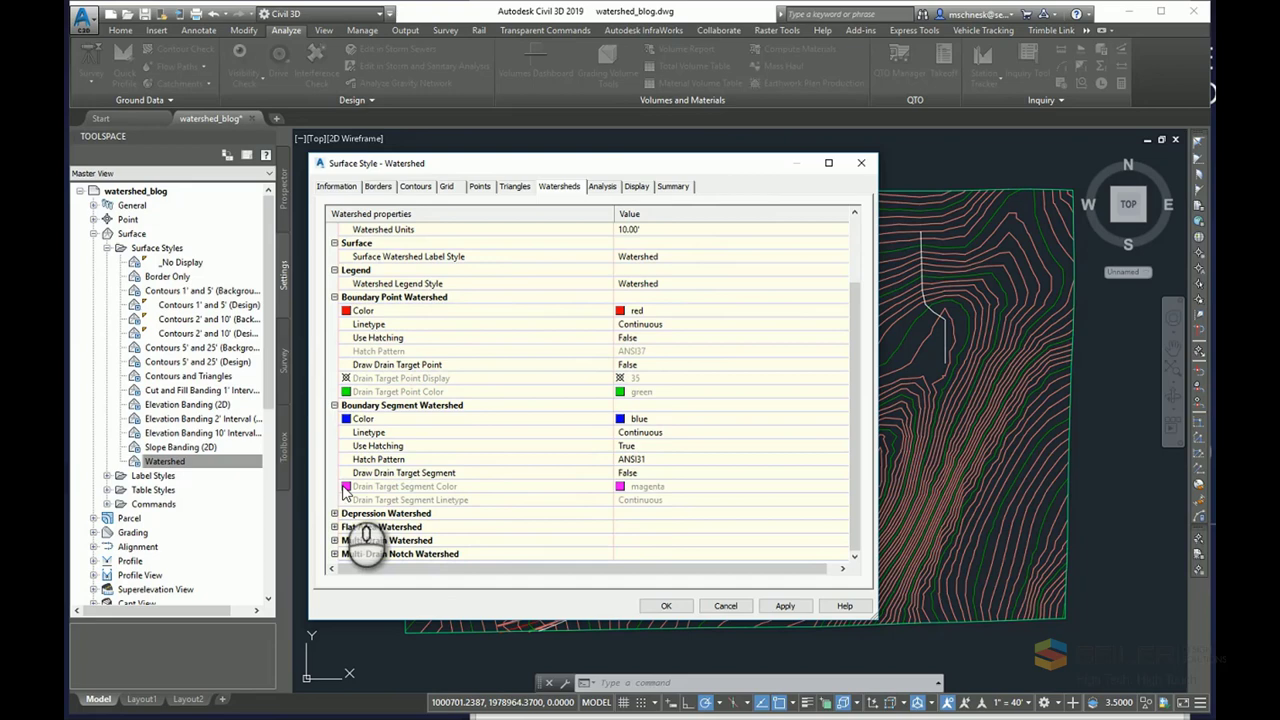
left_click(637, 186)
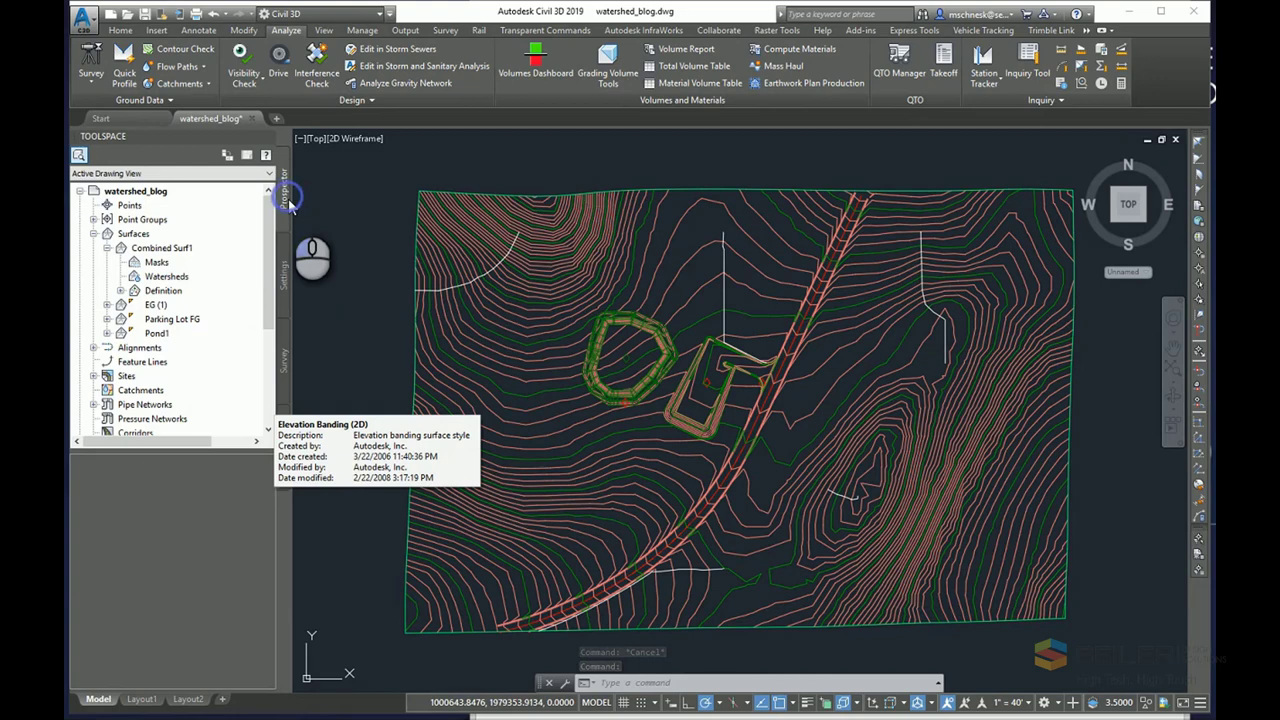
Choose Watershed as Combined Surf1's surface style in its Surface Properties.
right_click(162, 247)
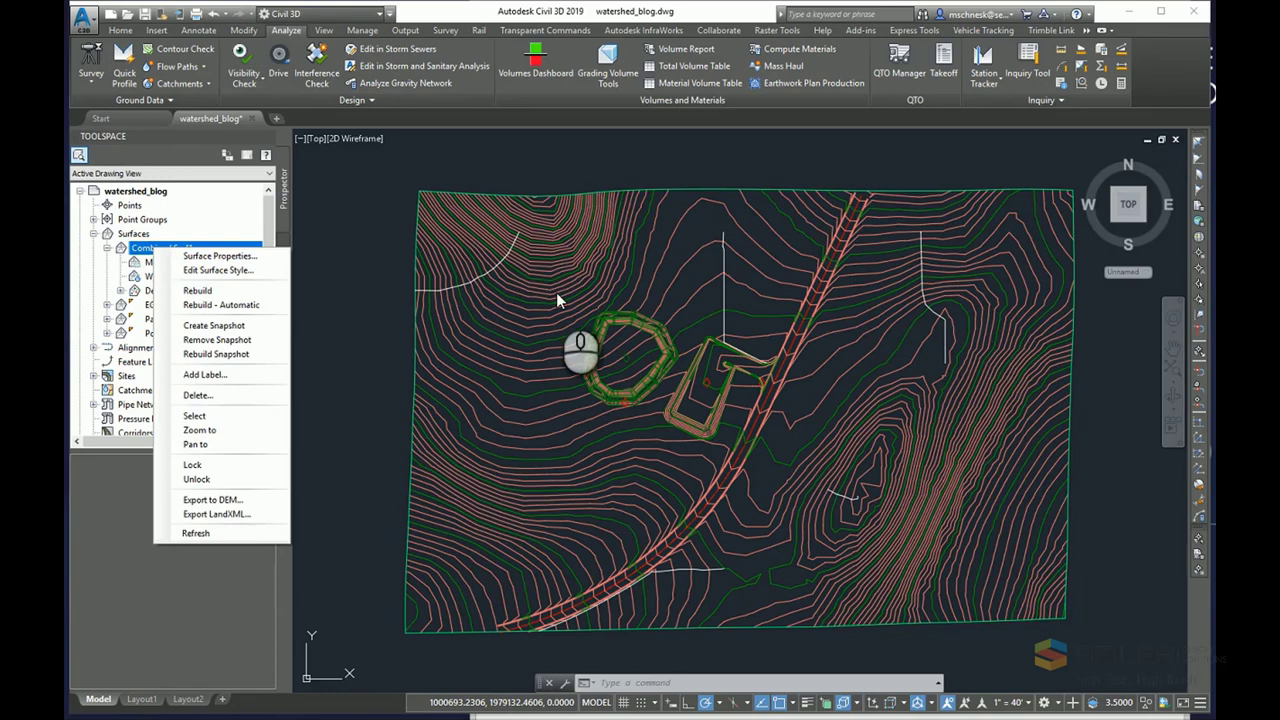
left_click(220, 256)
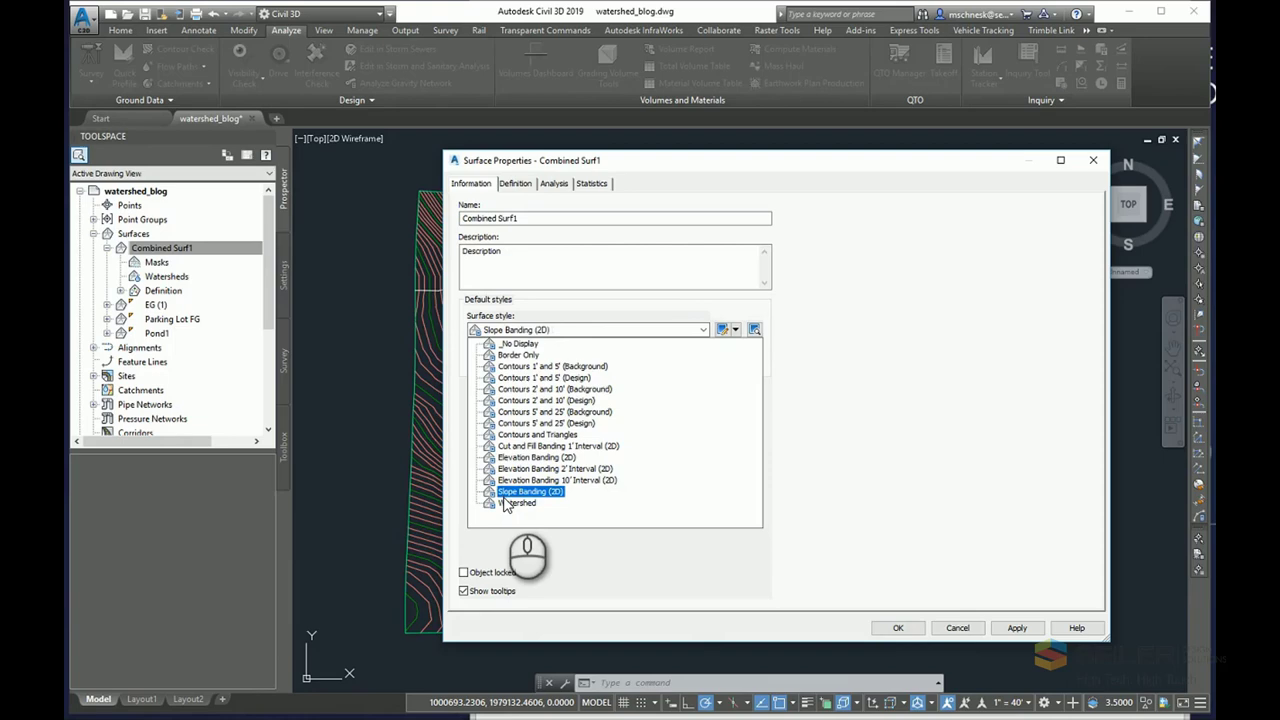
left_click(518, 502)
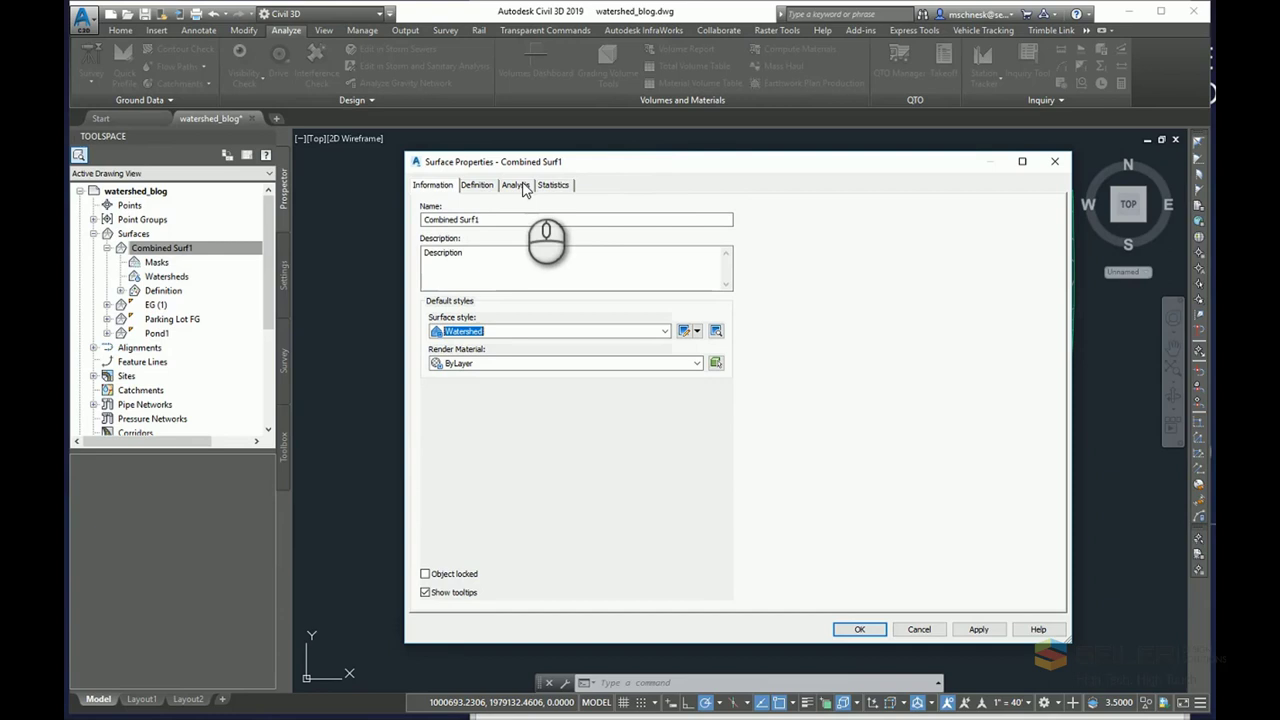
Run watershed analysis on Combined Surf1 with depth 1, merged boundaries, hatched areas.
left_click(515, 184)
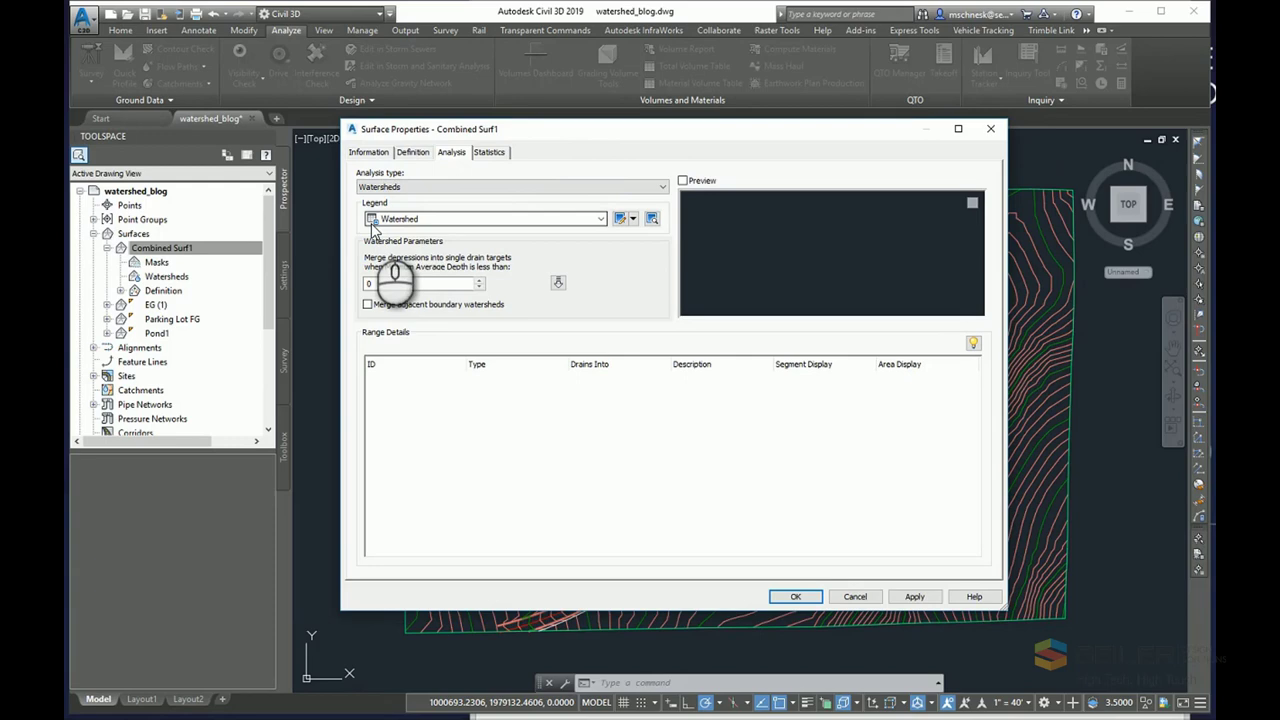
mouse_move(465, 360)
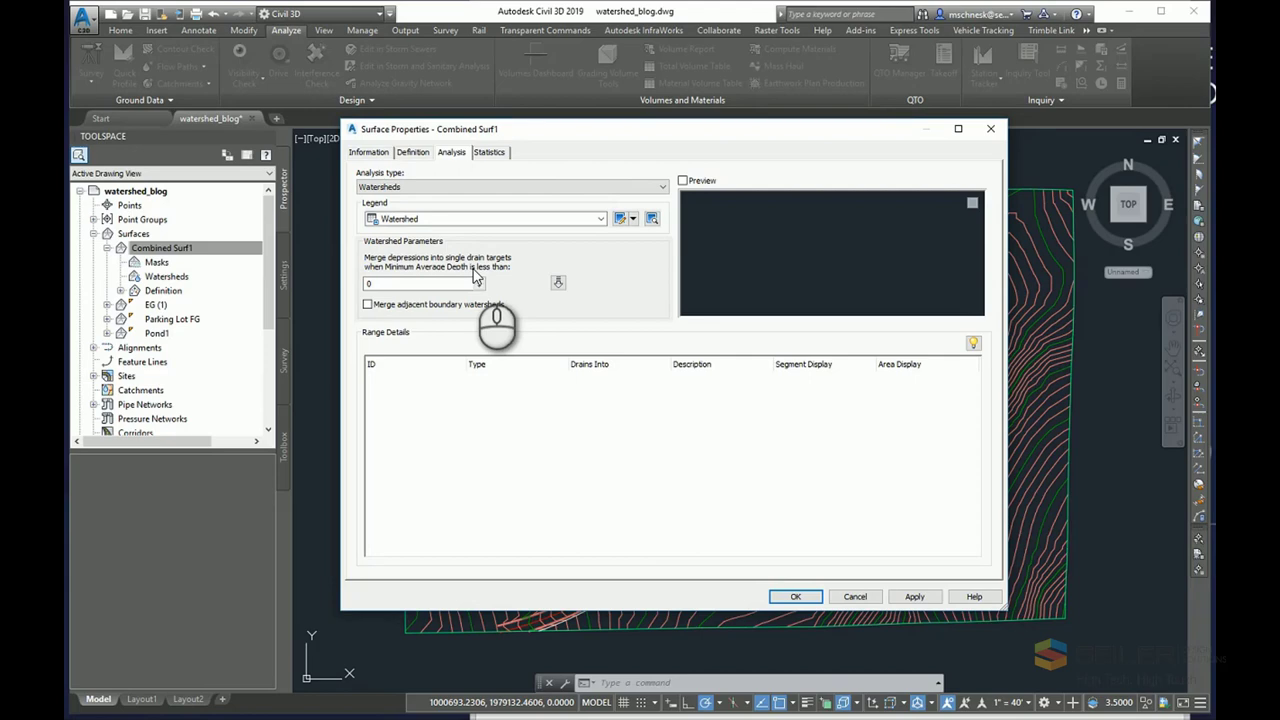
left_click(420, 283)
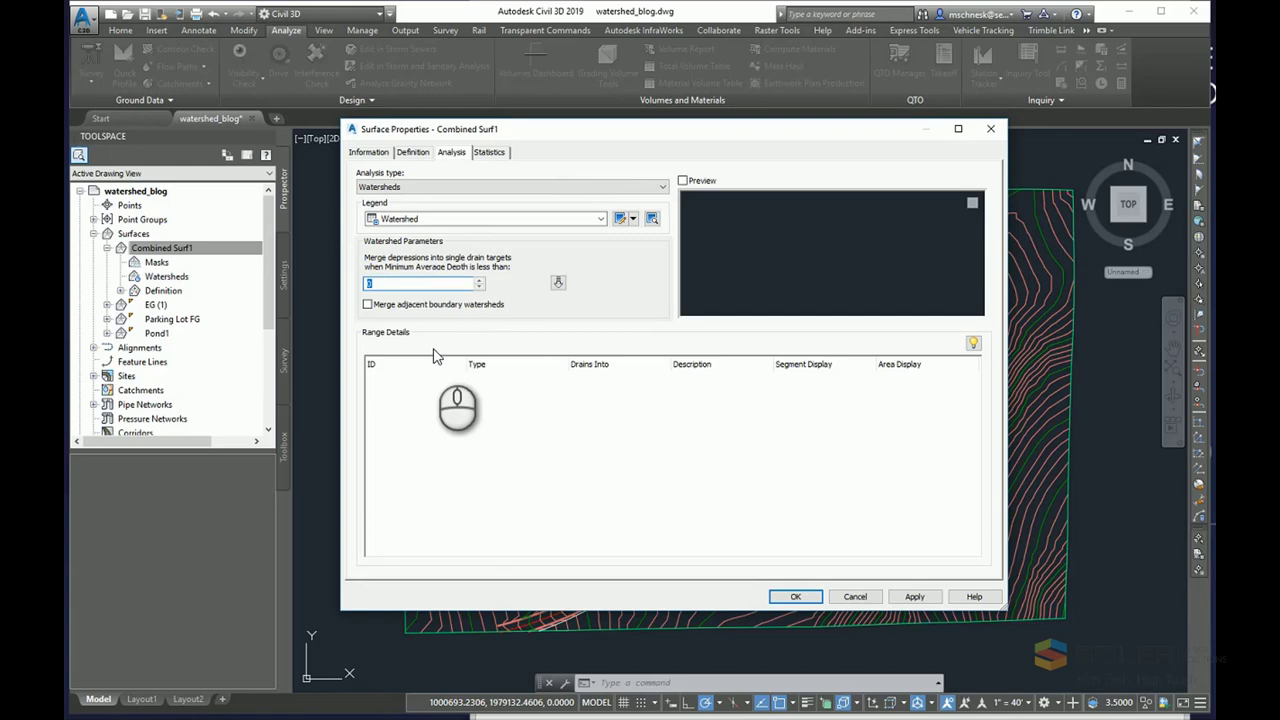
type("1")
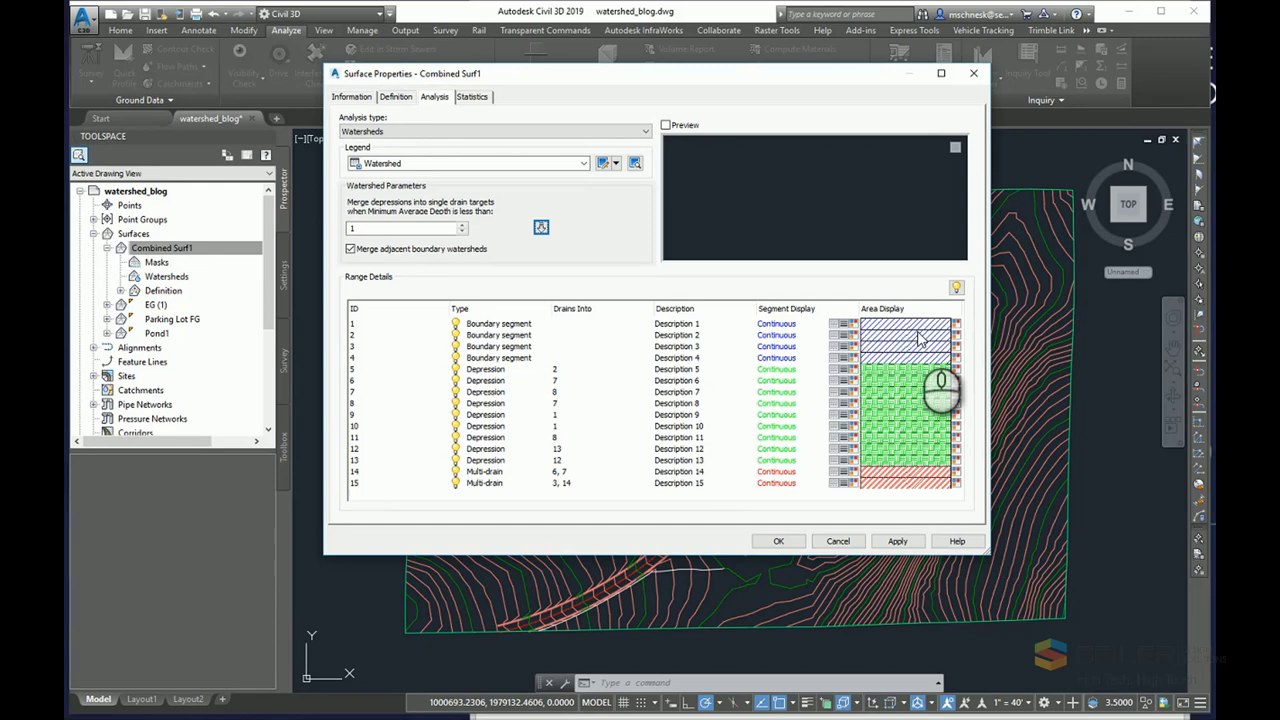
mouse_move(965, 525)
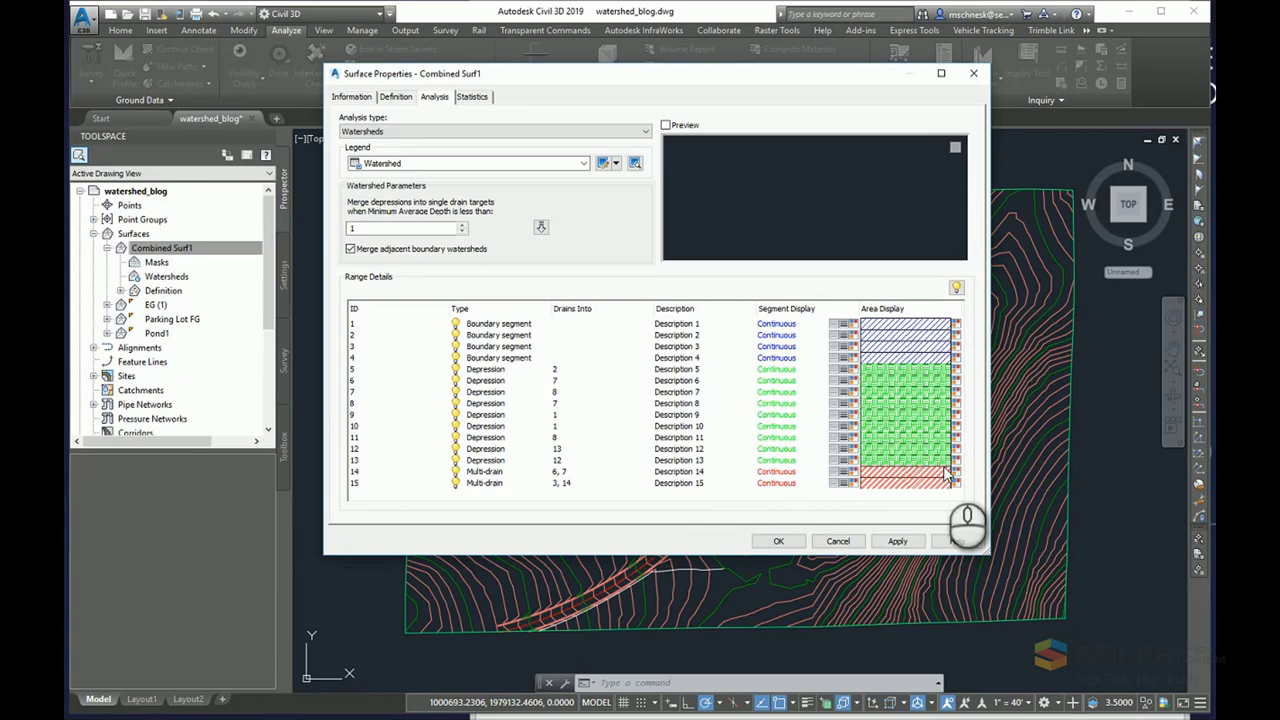
left_click(778, 541)
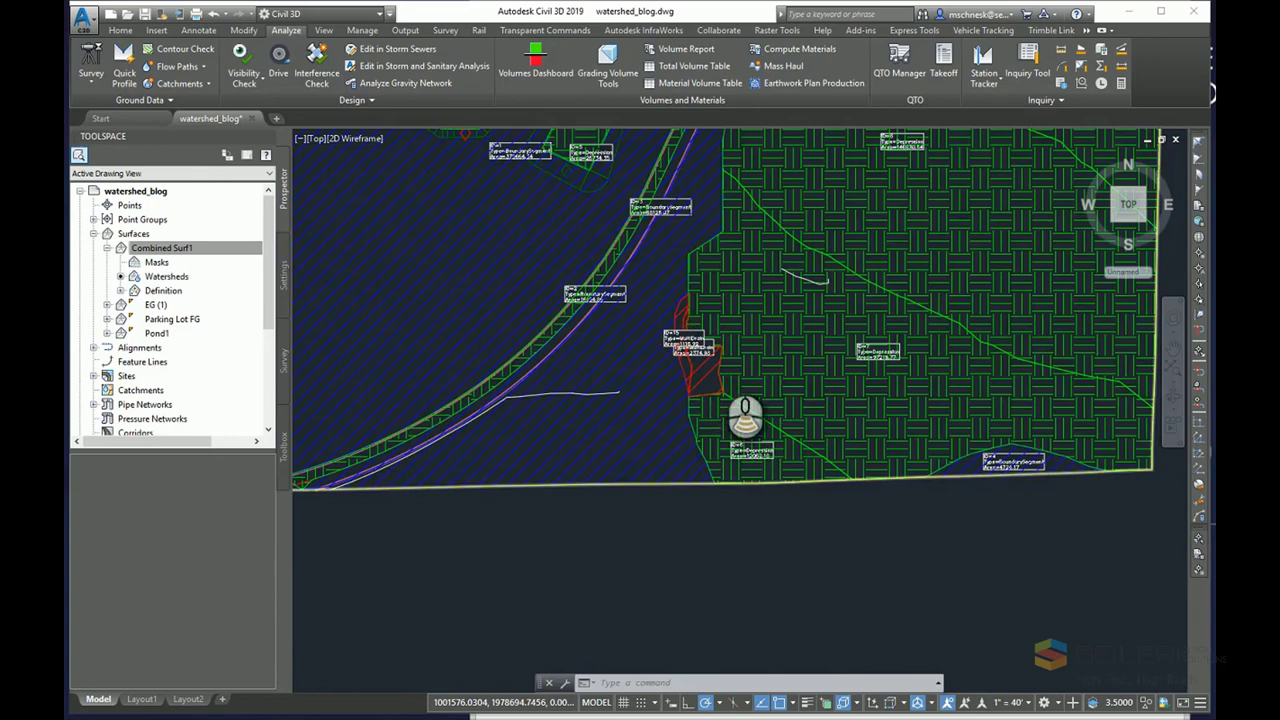
Trace water drop paths on Combined Surf1 from several picked points.
left_click(178, 66)
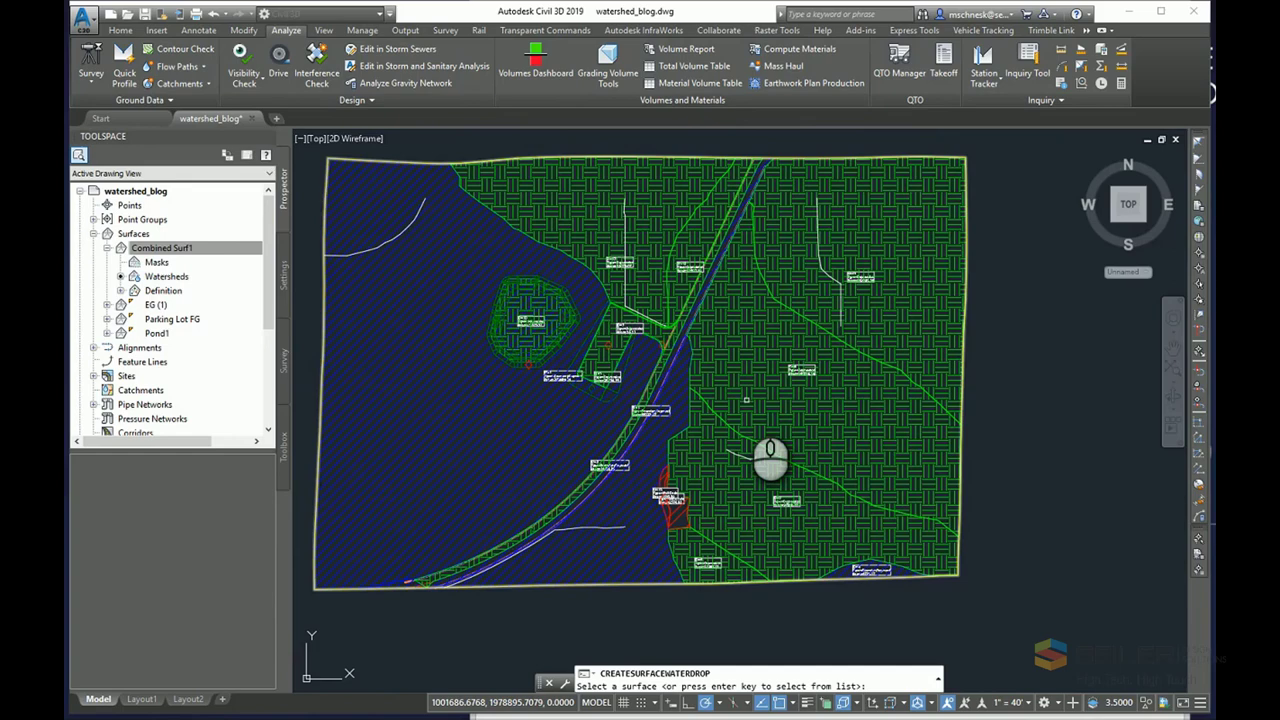
left_click(770, 450)
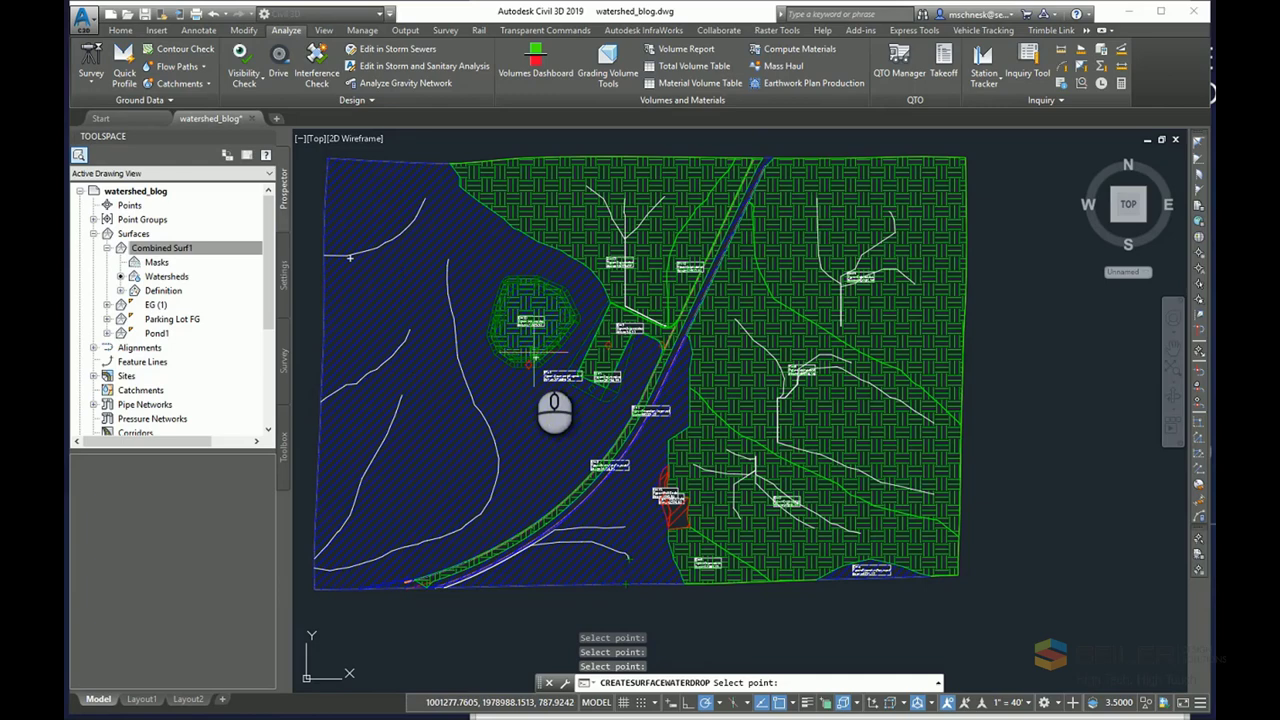
mouse_move(740, 540)
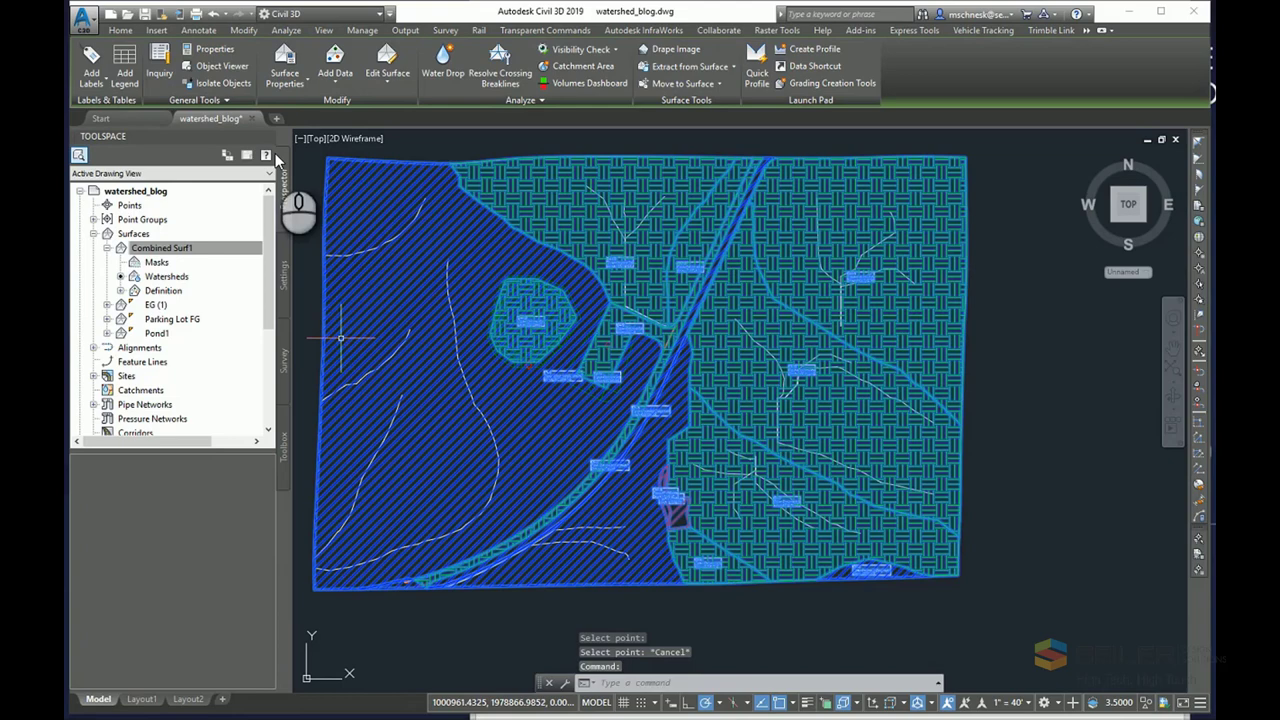
Extract Combined Surf1's border and watersheds as separate drawing objects.
left_click(690, 66)
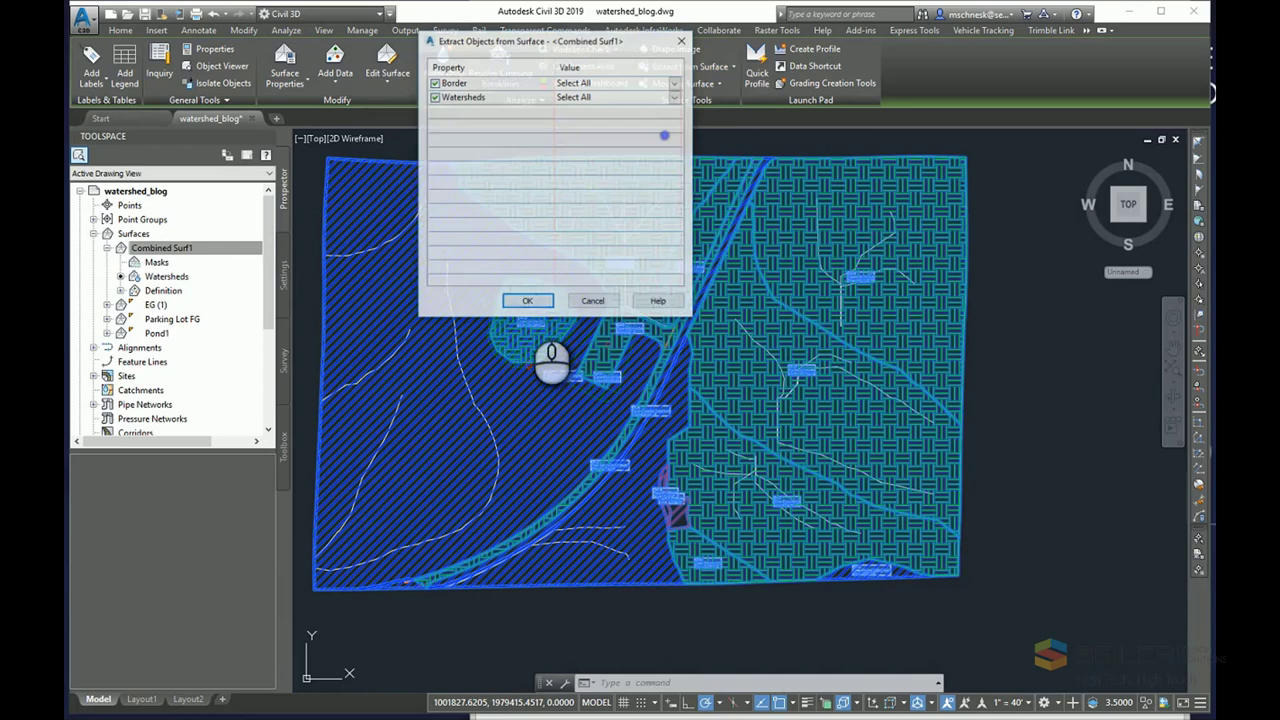
left_click(434, 82)
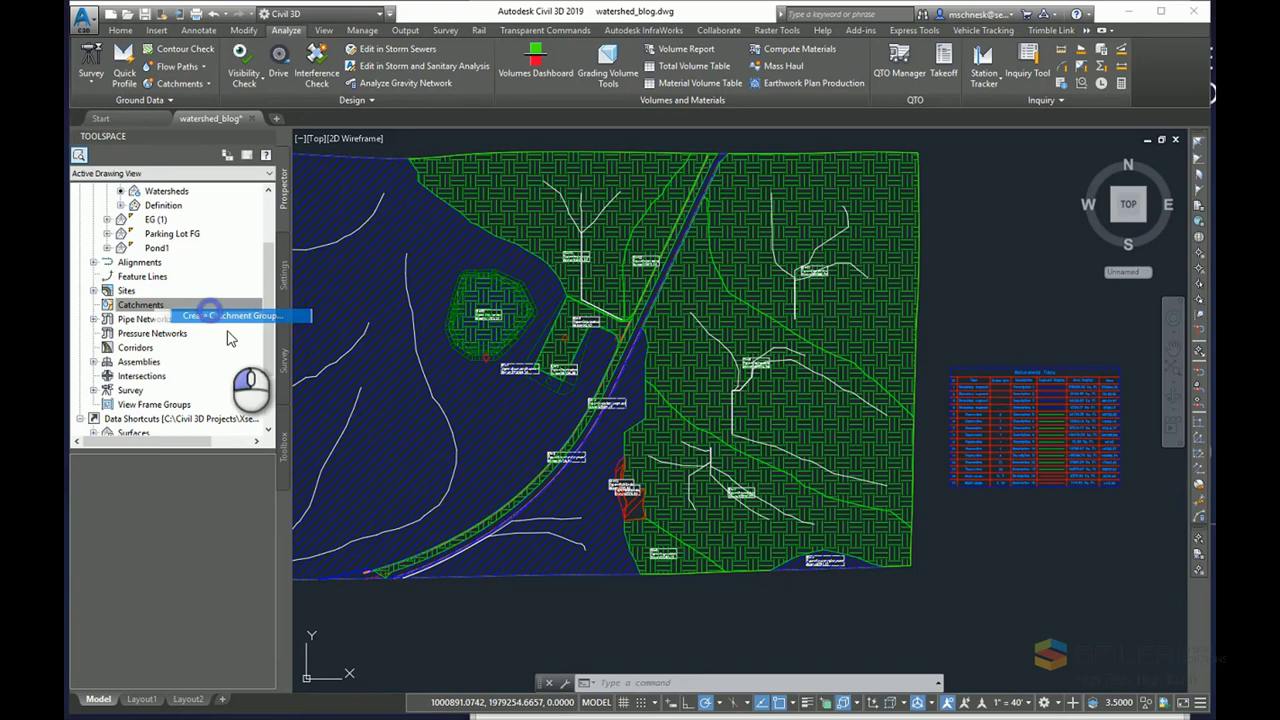
Create the 'Watershed Catchment' group and begin a catchment from the surface.
left_click(240, 316)
type("Watershed Cat")
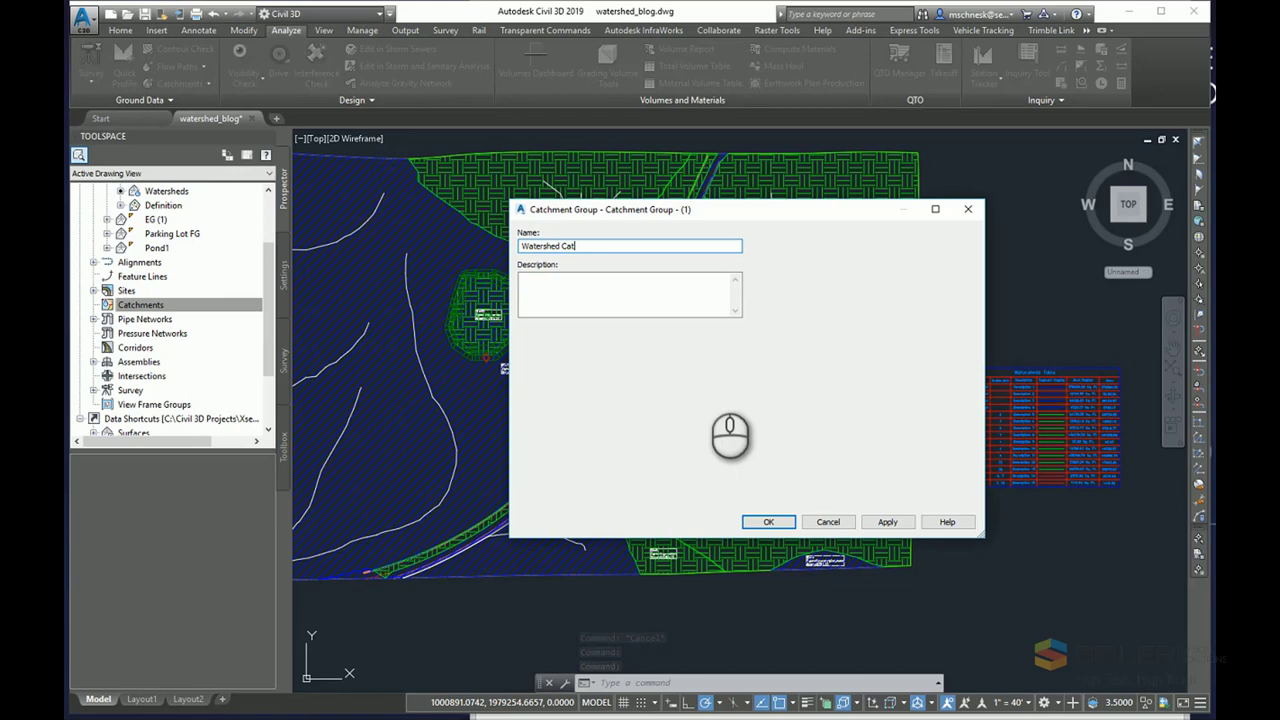
left_click(768, 521)
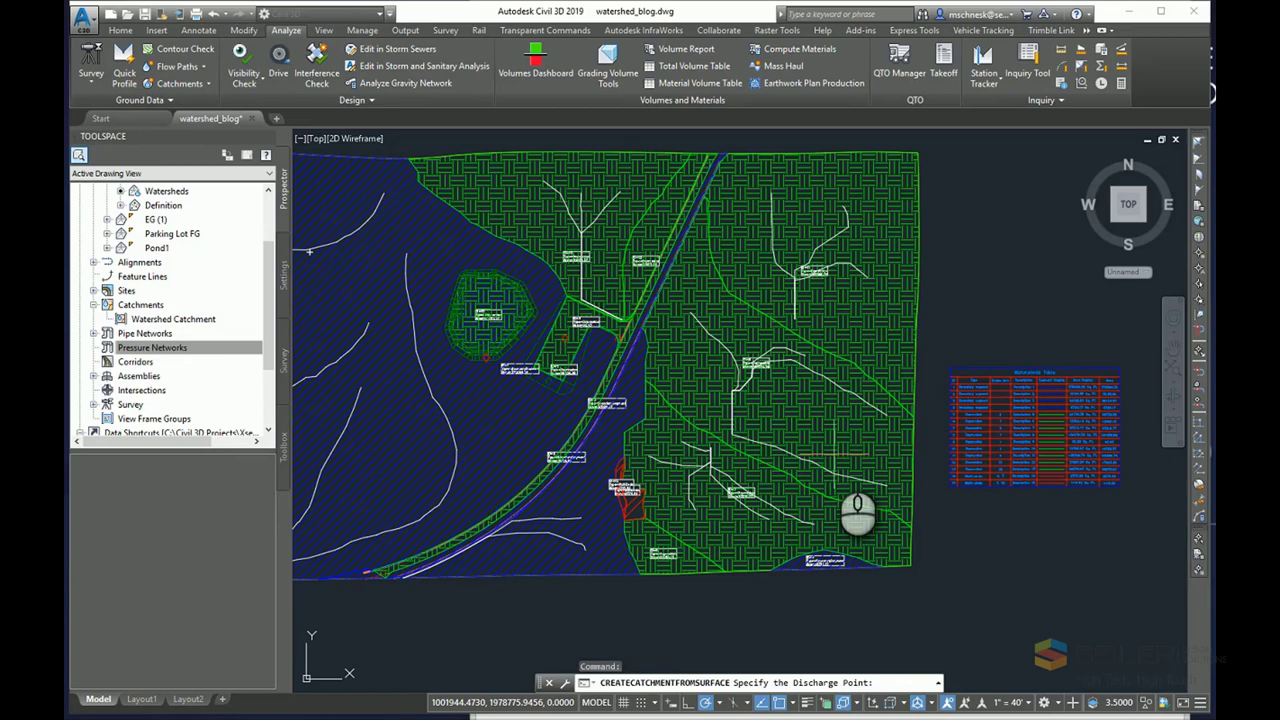
mouse_move(838, 650)
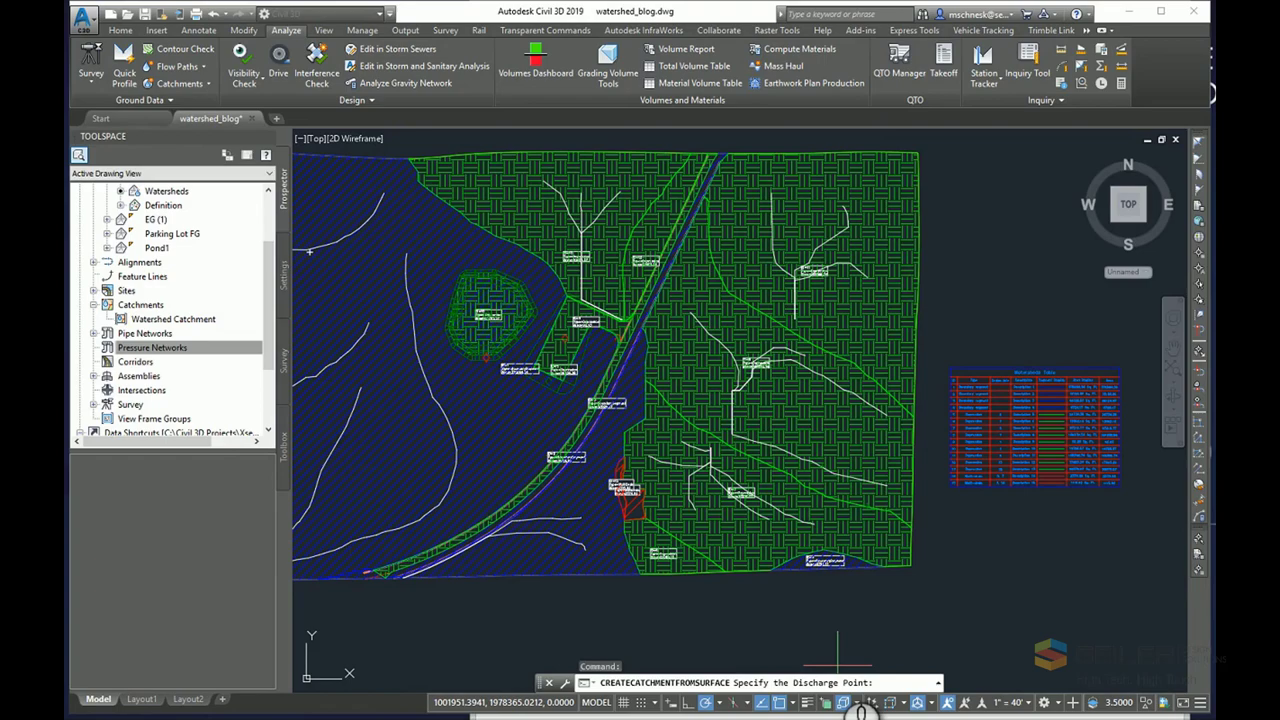